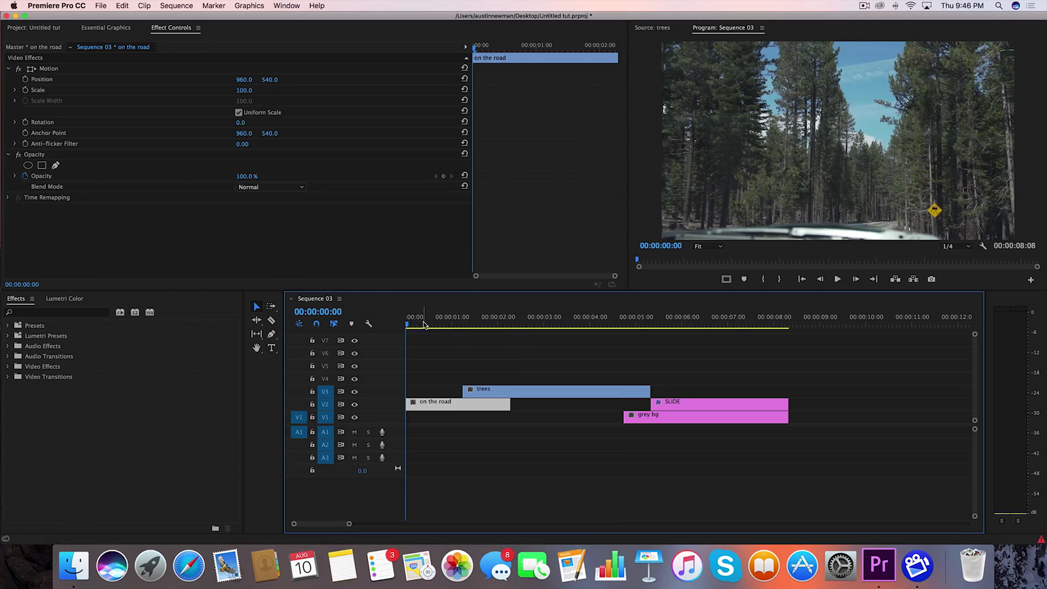
Step: Select the trees clip on V3 and park the playhead at its start
left_click(496, 325)
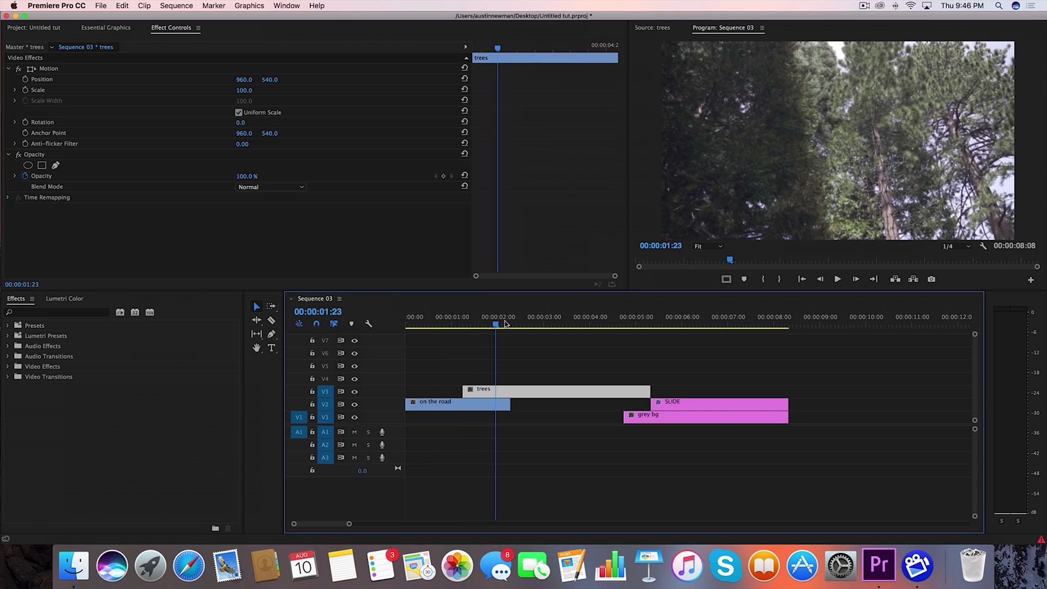
left_click(515, 324)
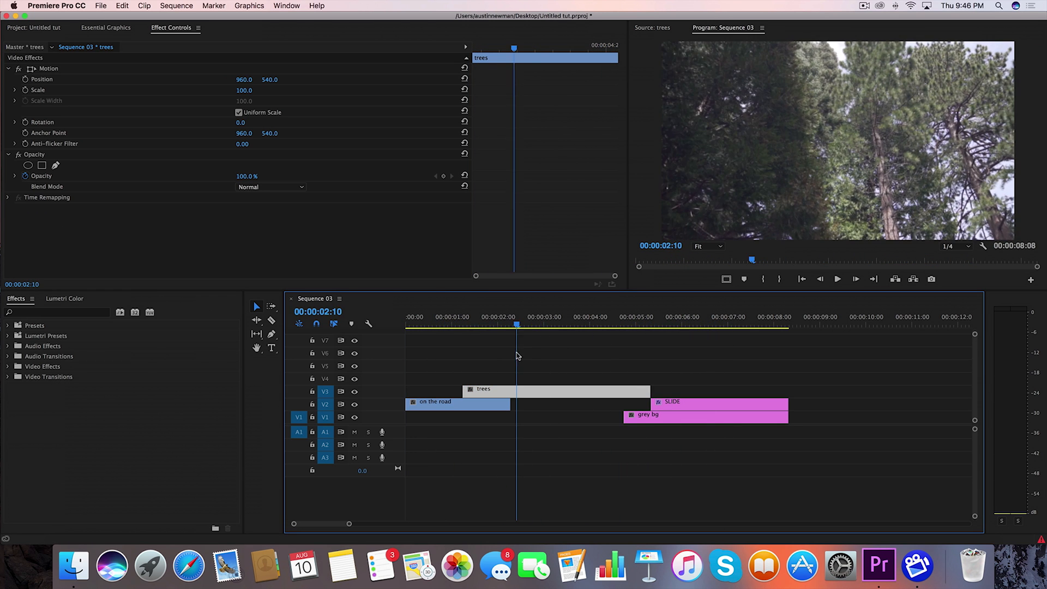
left_click(462, 325)
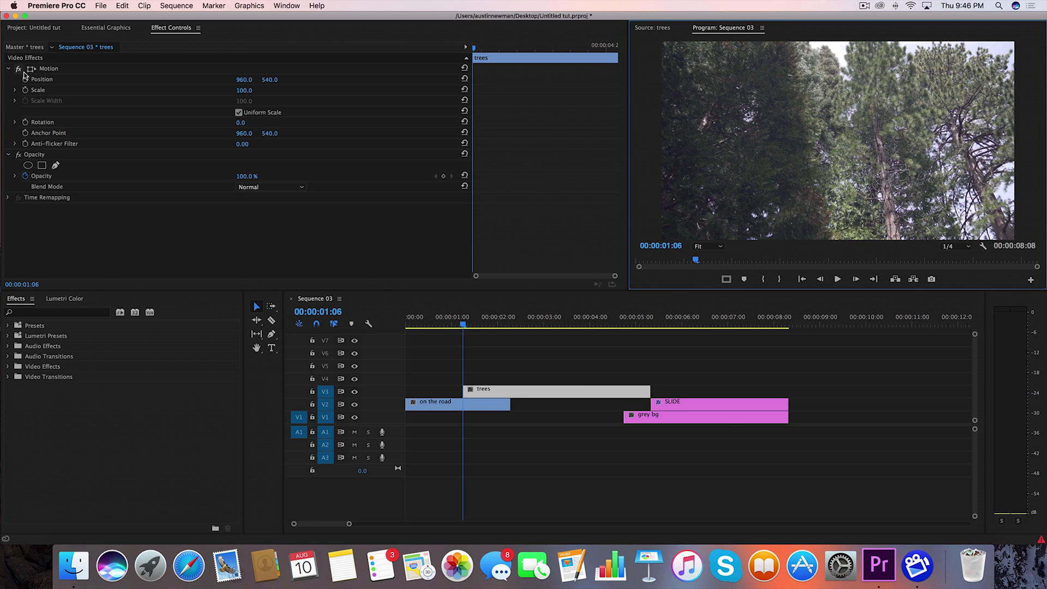
Step: Keyframe the trees clip's Position from 960, -542 above the frame to 960, 540
left_click(42, 78)
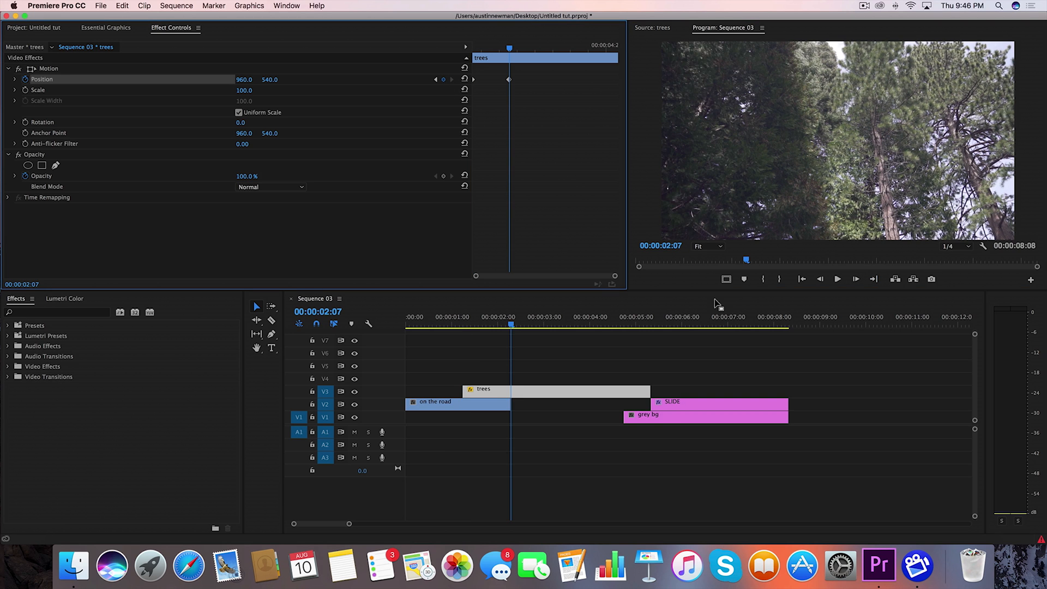
left_click(462, 316)
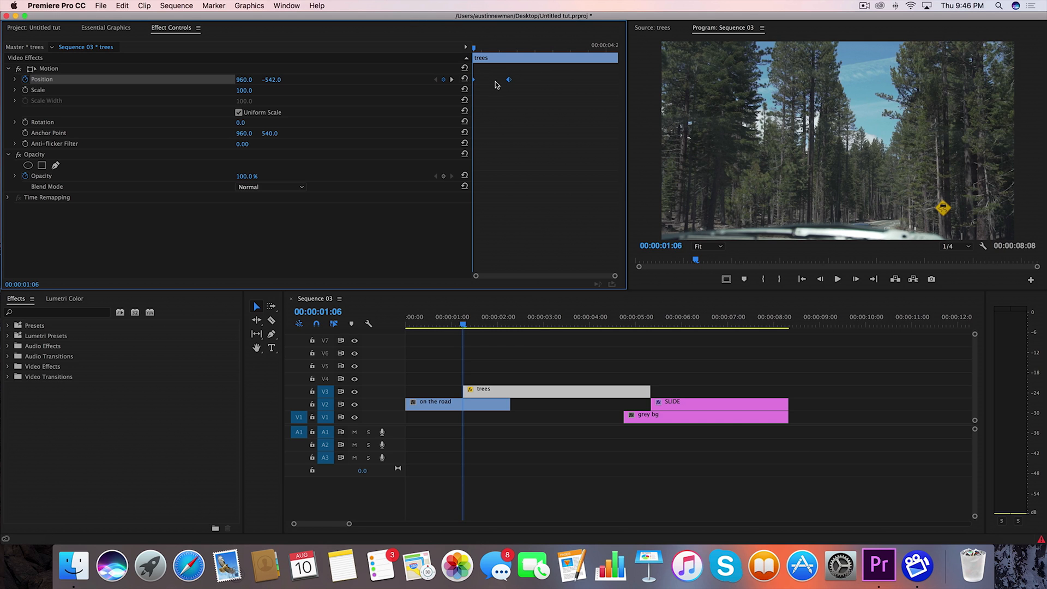
Step: Ease the two Position keyframes, reveal the velocity graph, and save the project
right_click(495, 84)
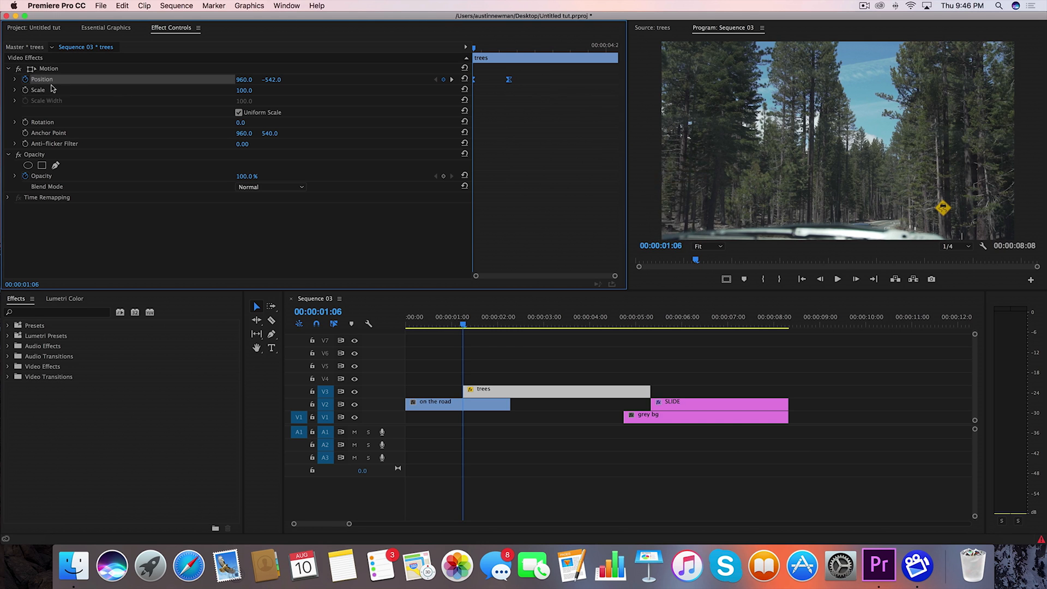
mouse_move(14, 82)
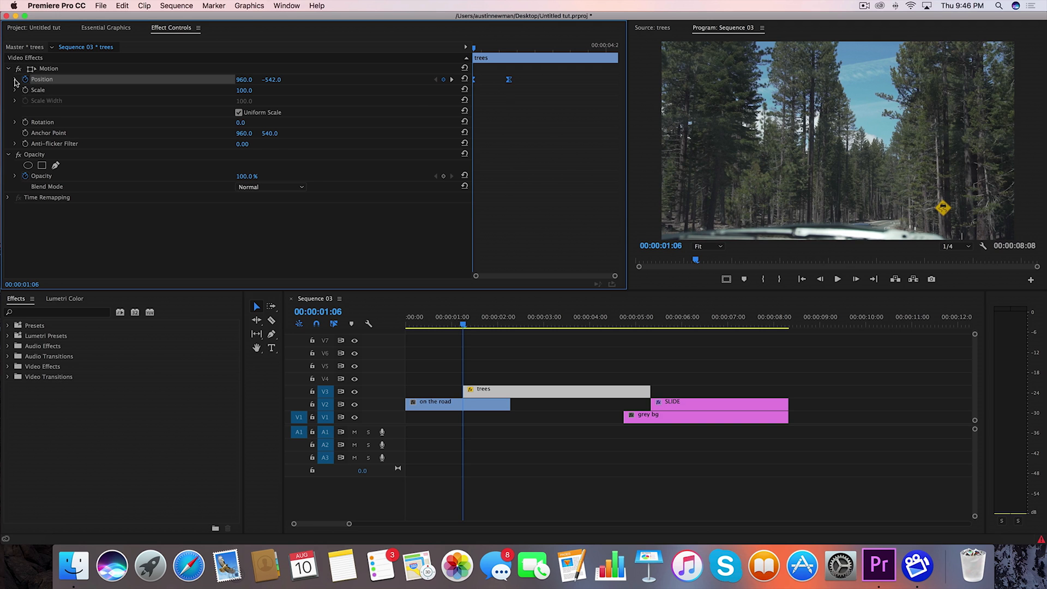
left_click(15, 78)
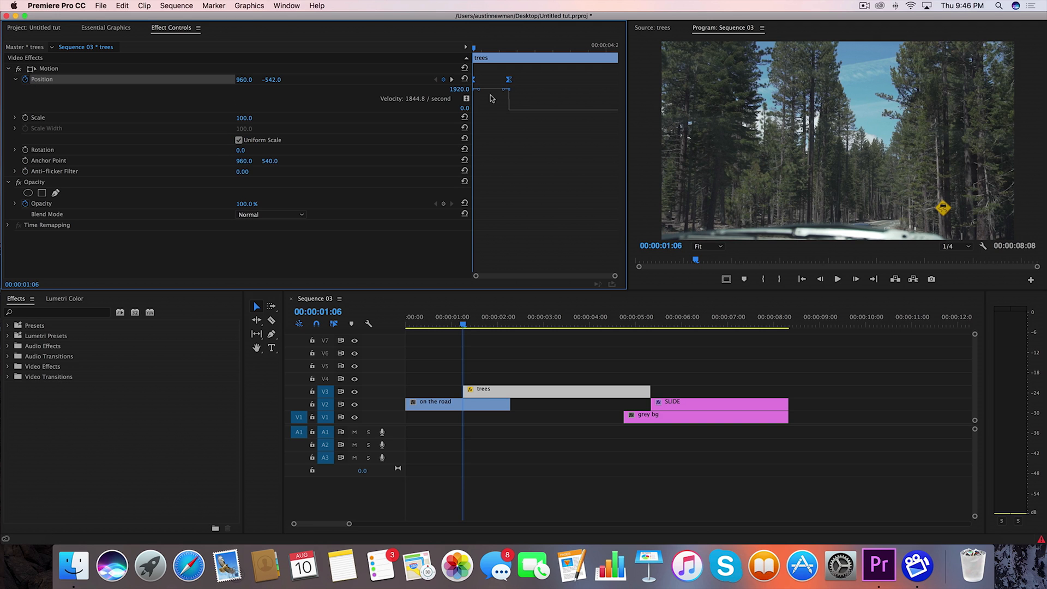
mouse_move(477, 79)
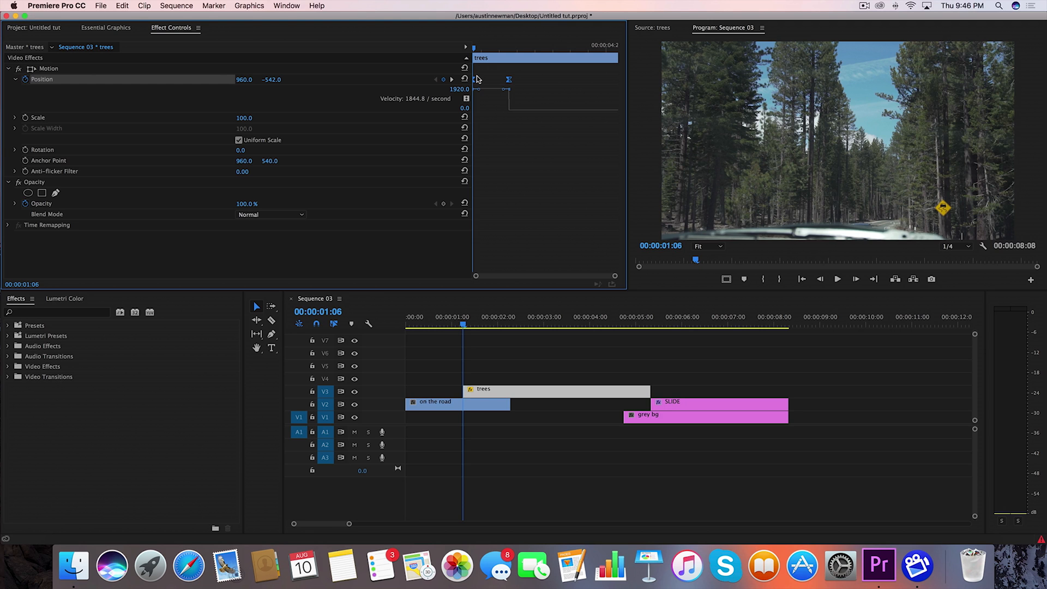
key("cmd+s")
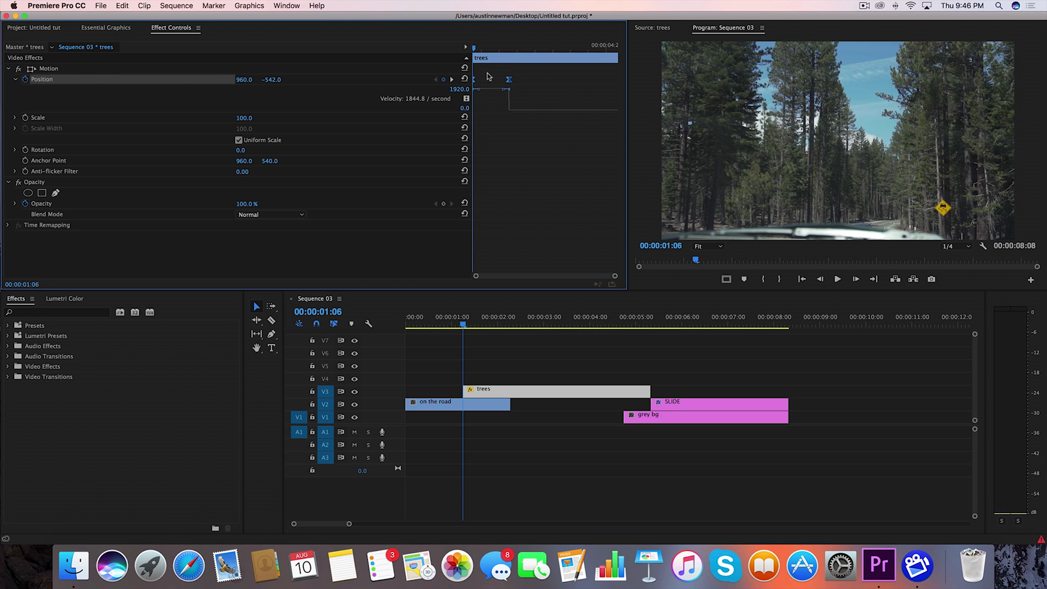
mouse_move(489, 76)
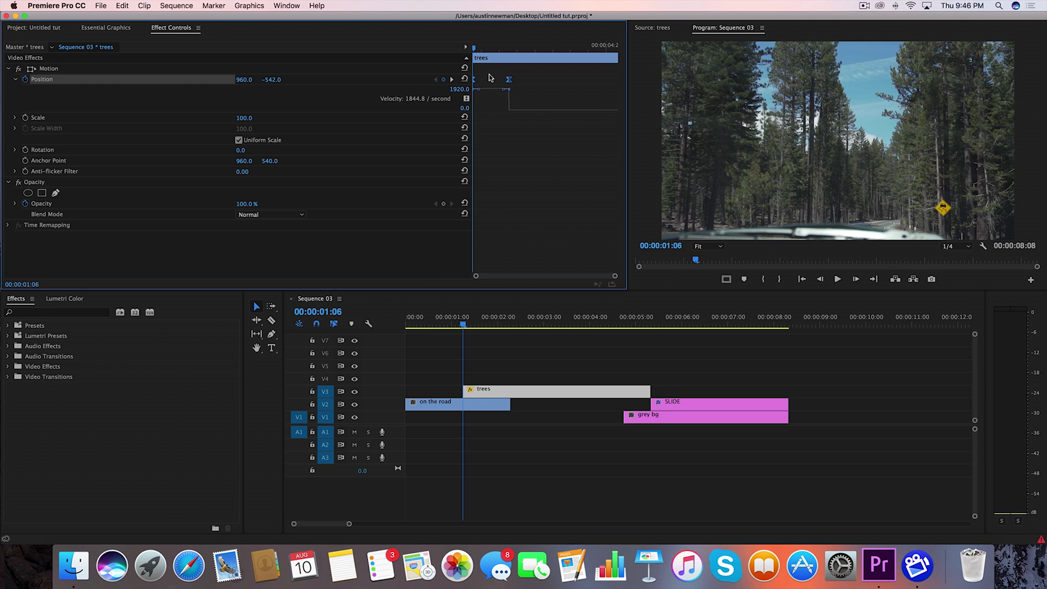
mouse_move(489, 82)
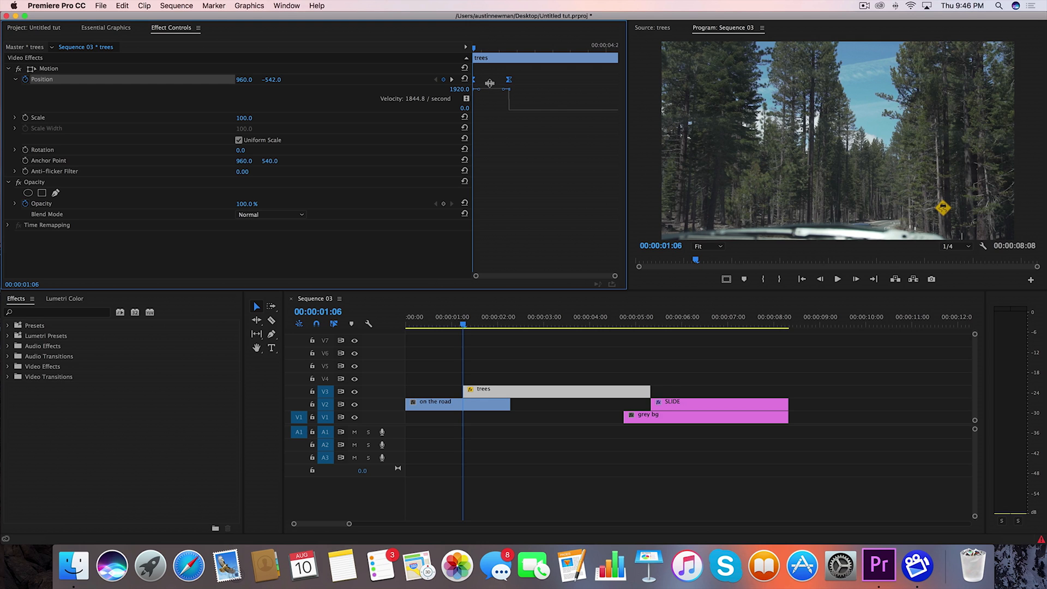
mouse_move(537, 126)
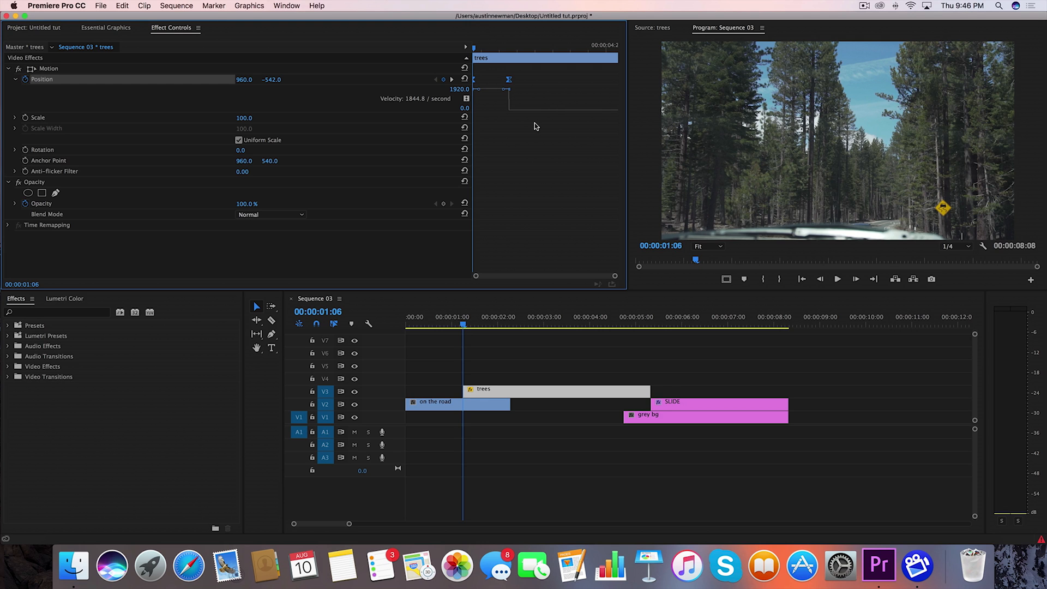
mouse_move(479, 95)
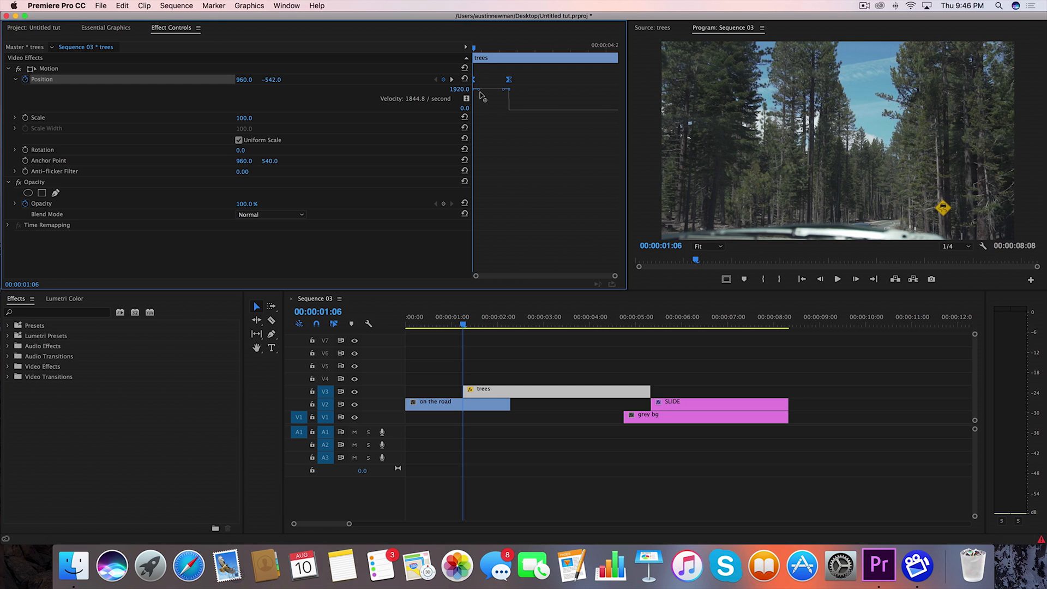
mouse_move(491, 124)
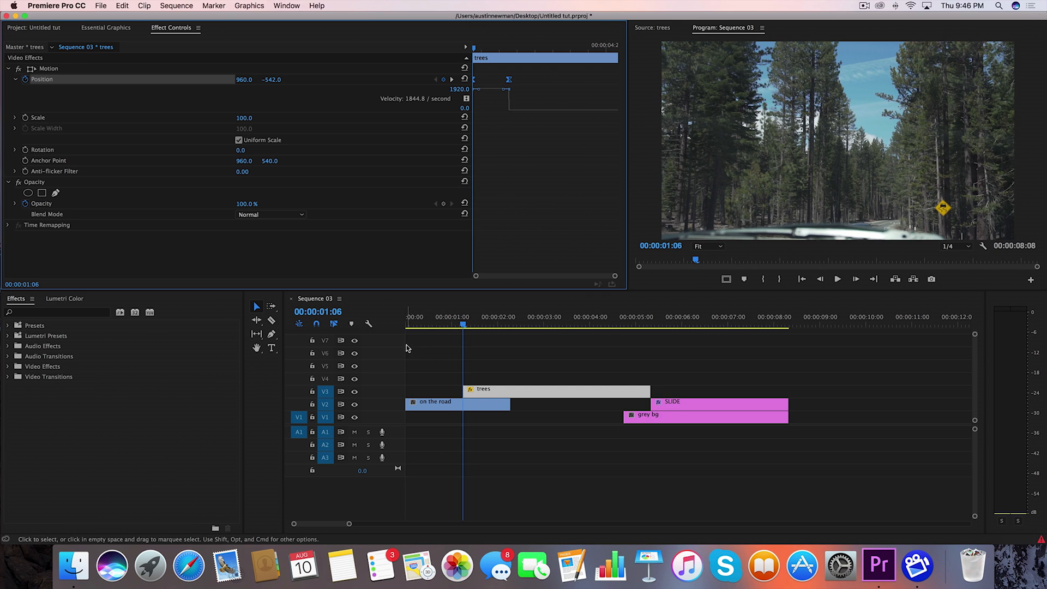
mouse_move(479, 98)
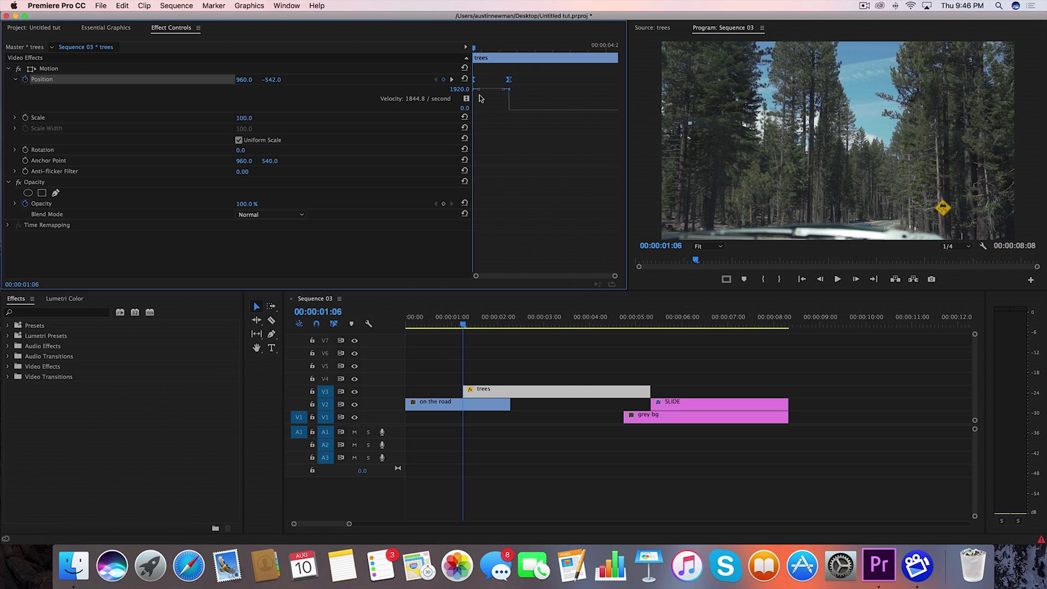
mouse_move(483, 105)
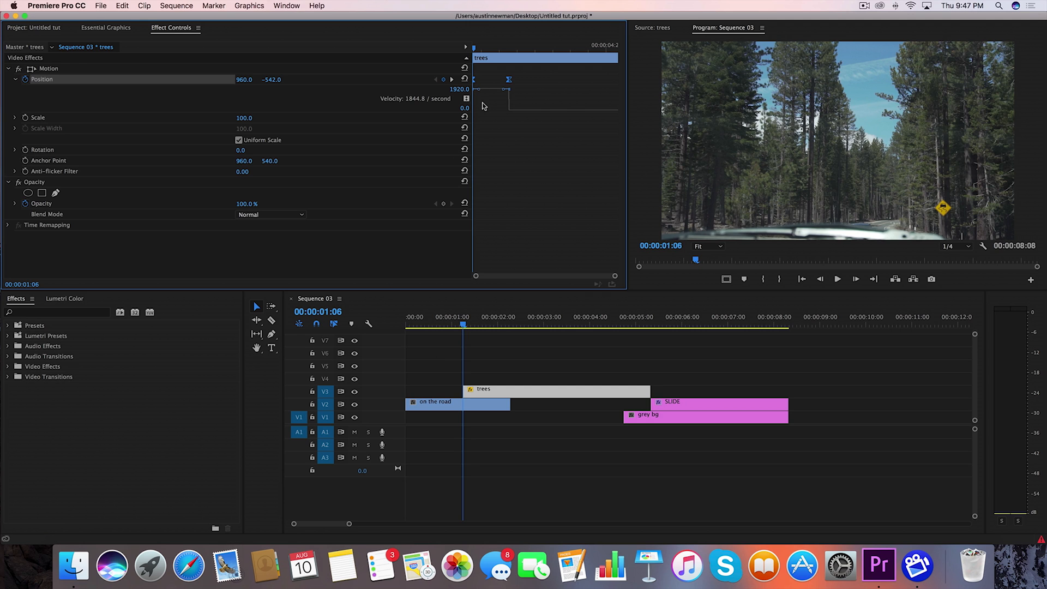
mouse_move(482, 106)
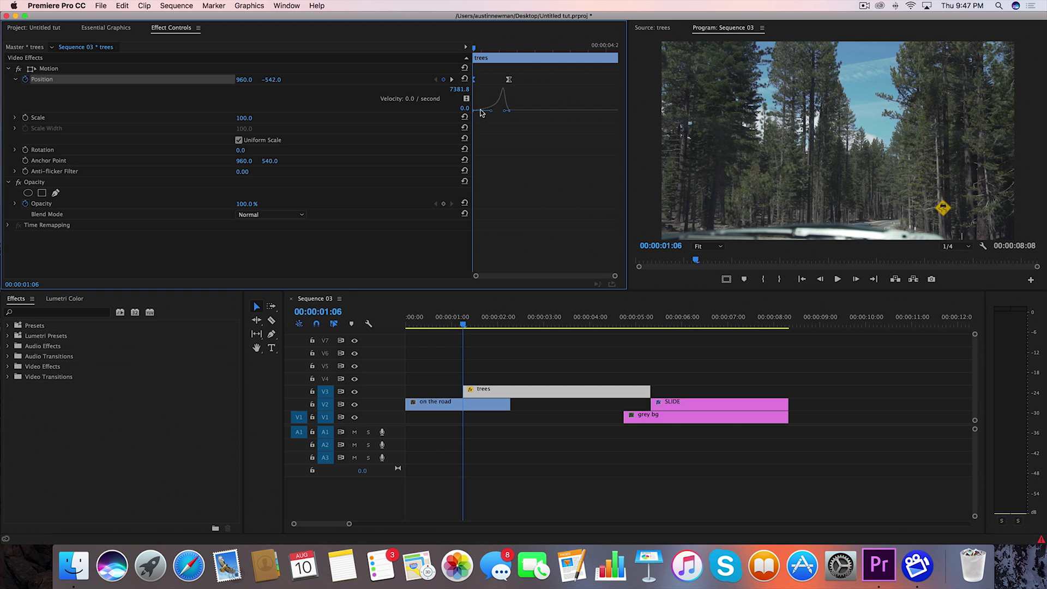
mouse_move(507, 76)
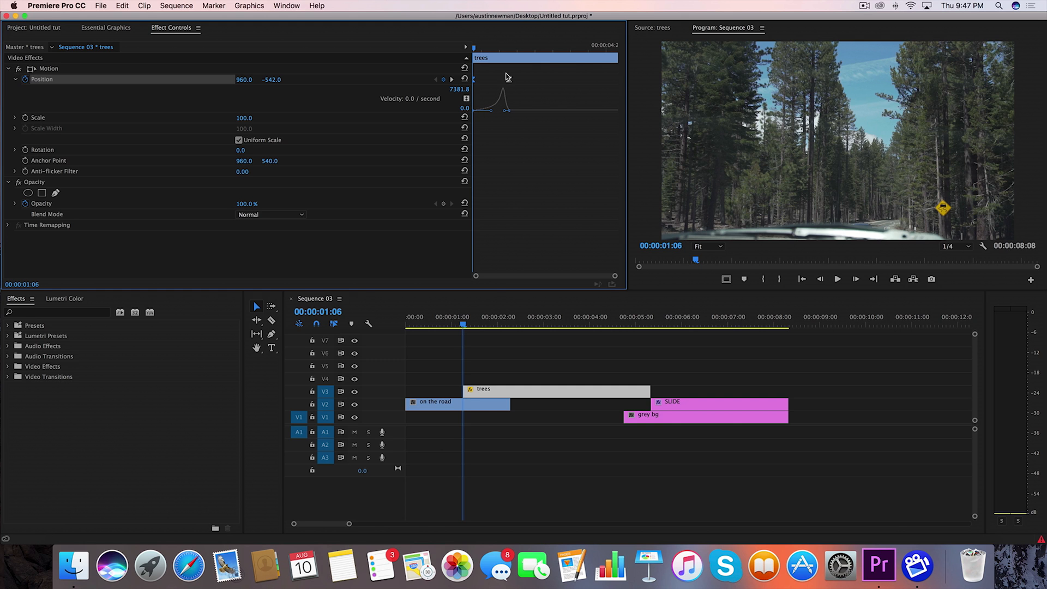
Step: Shape the slide-in velocity curve to rise from zero to a sharp 7381.8-per-second peak
left_click(434, 402)
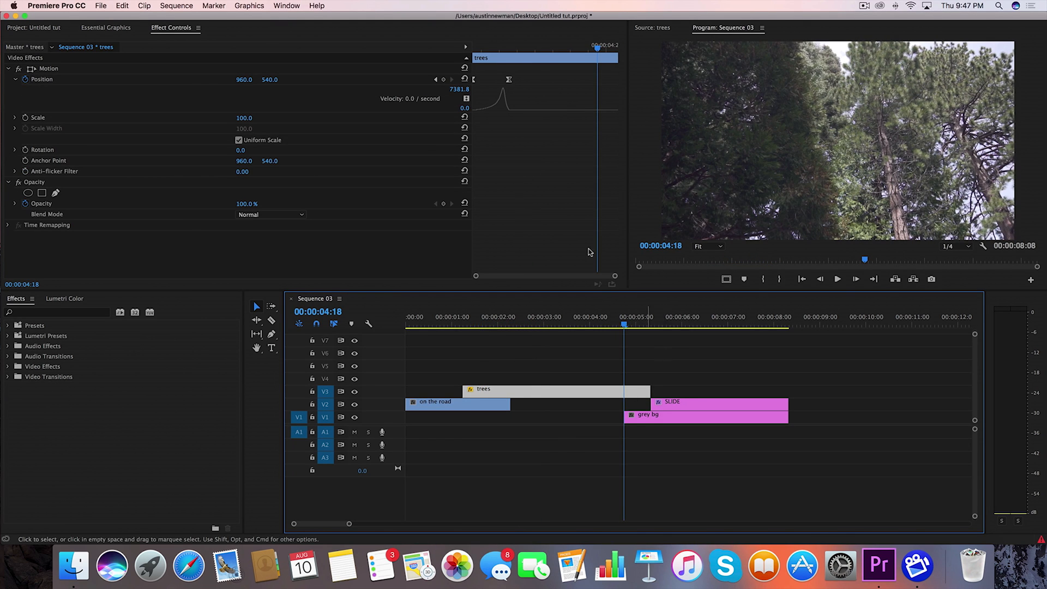
Step: Add eased slide-out Position keyframes from 4:18 to the clip's end, then select the SLIDE text
left_click(443, 79)
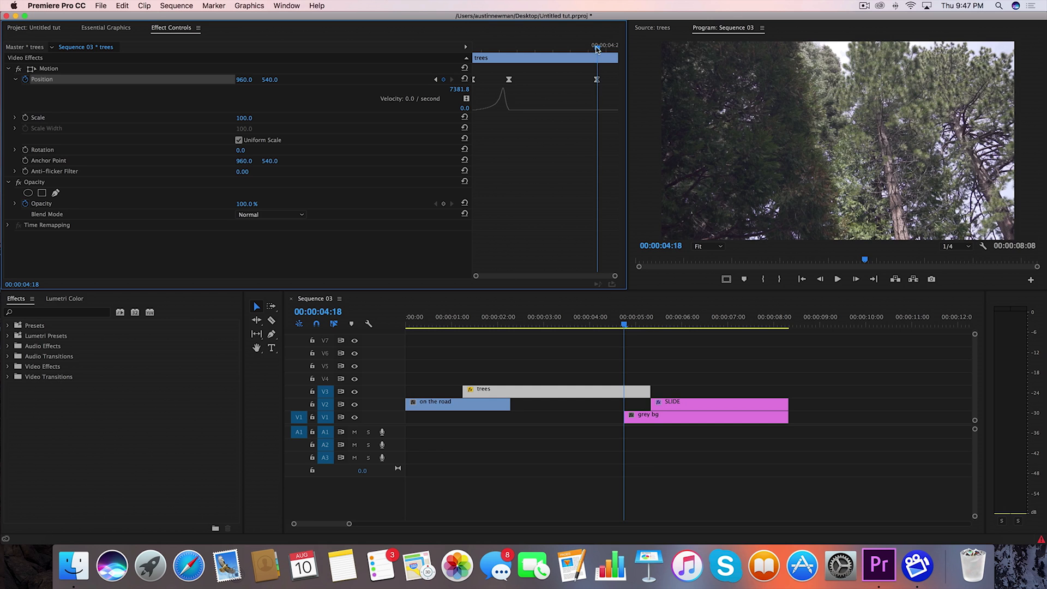
left_click(651, 325)
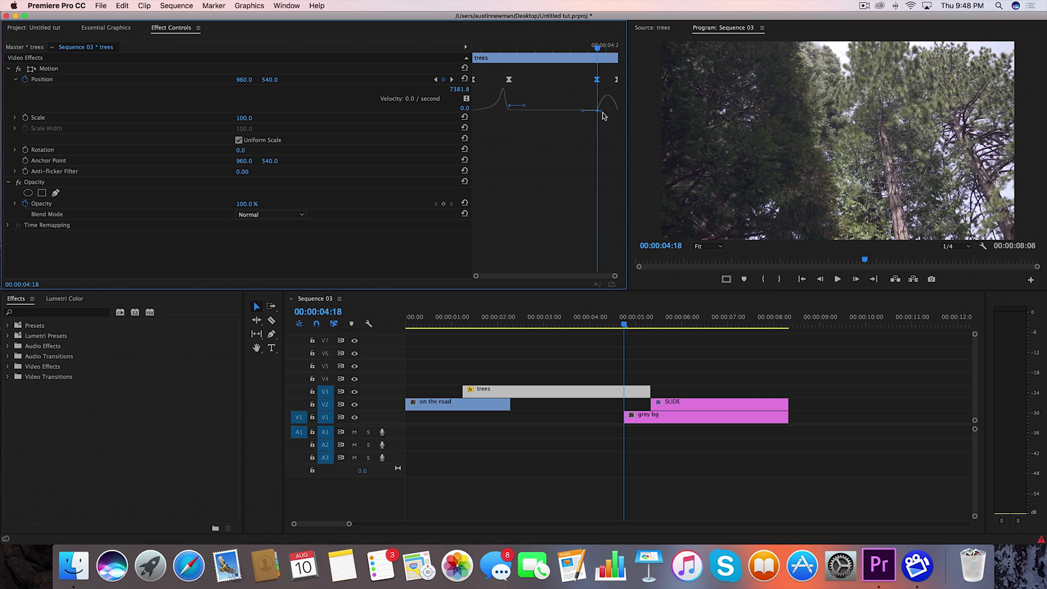
mouse_move(608, 114)
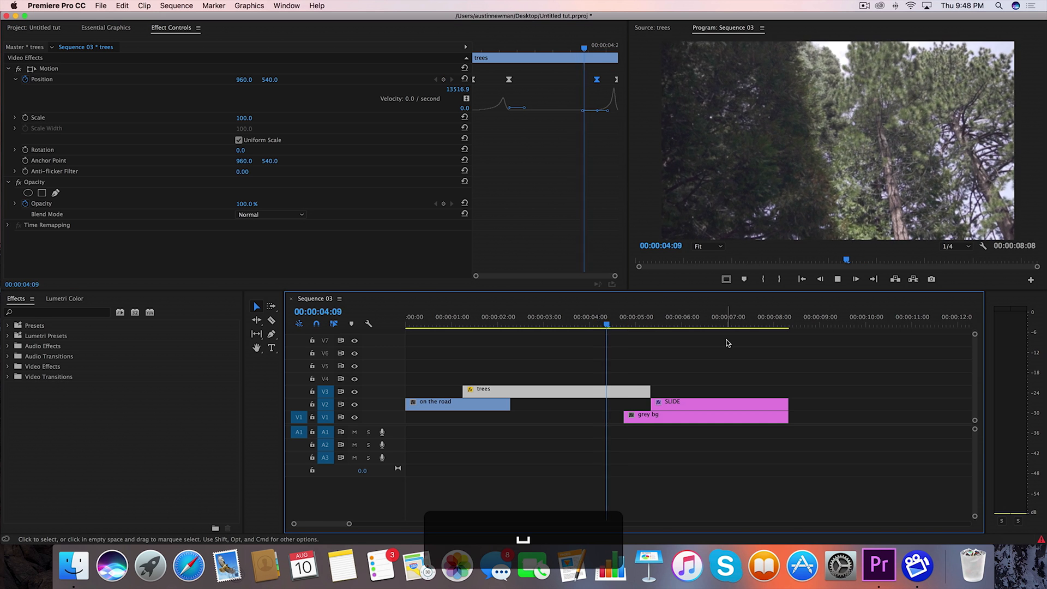
left_click(697, 407)
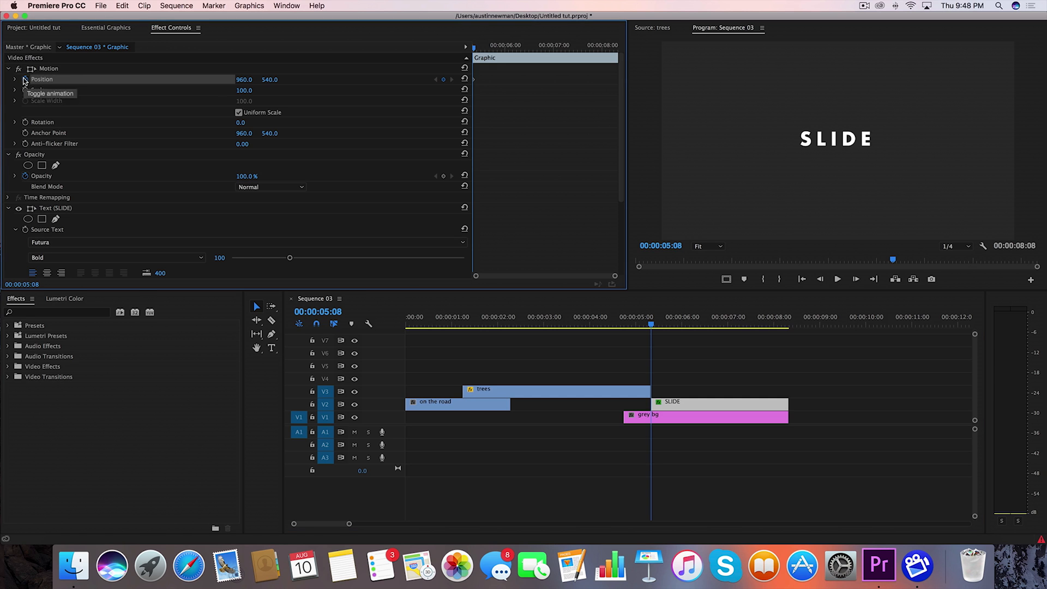
Step: Keyframe the SLIDE text's Position from x 2199 off-screen to centre at 6:04 with Bezier timing
left_click(838, 278)
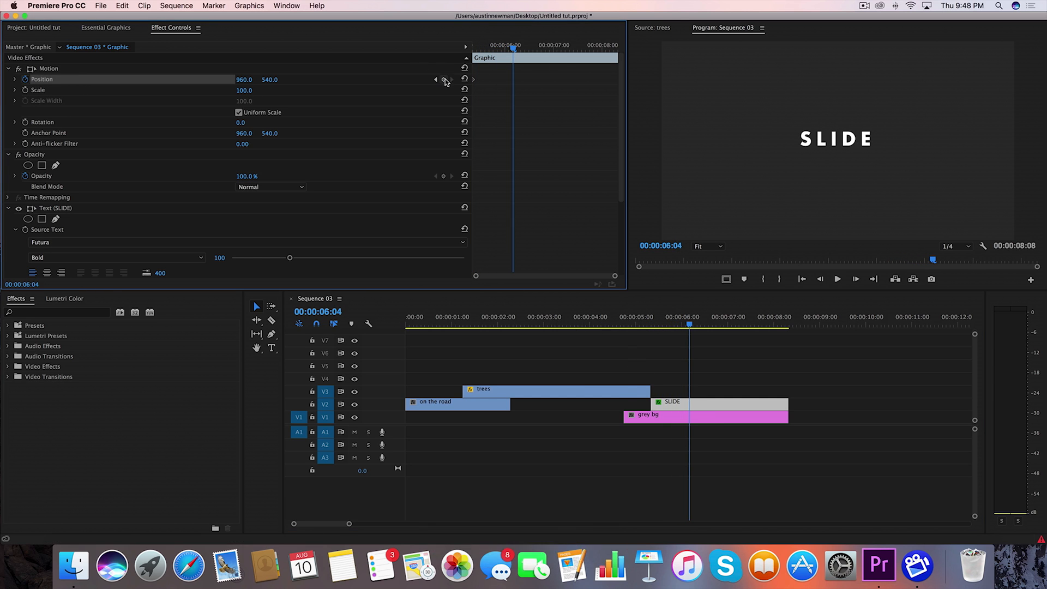
left_click(443, 79)
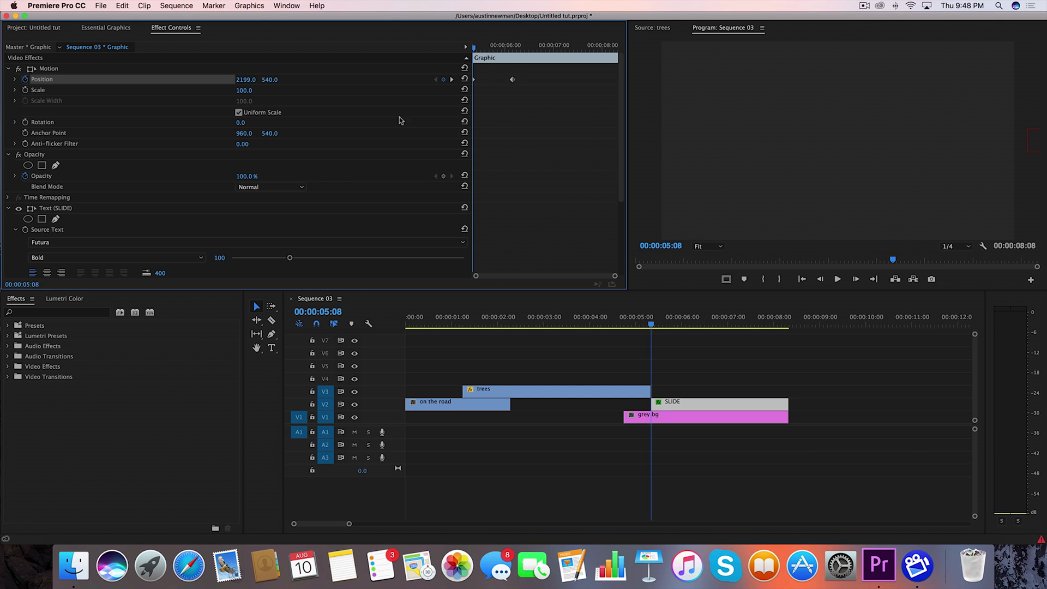
right_click(512, 79)
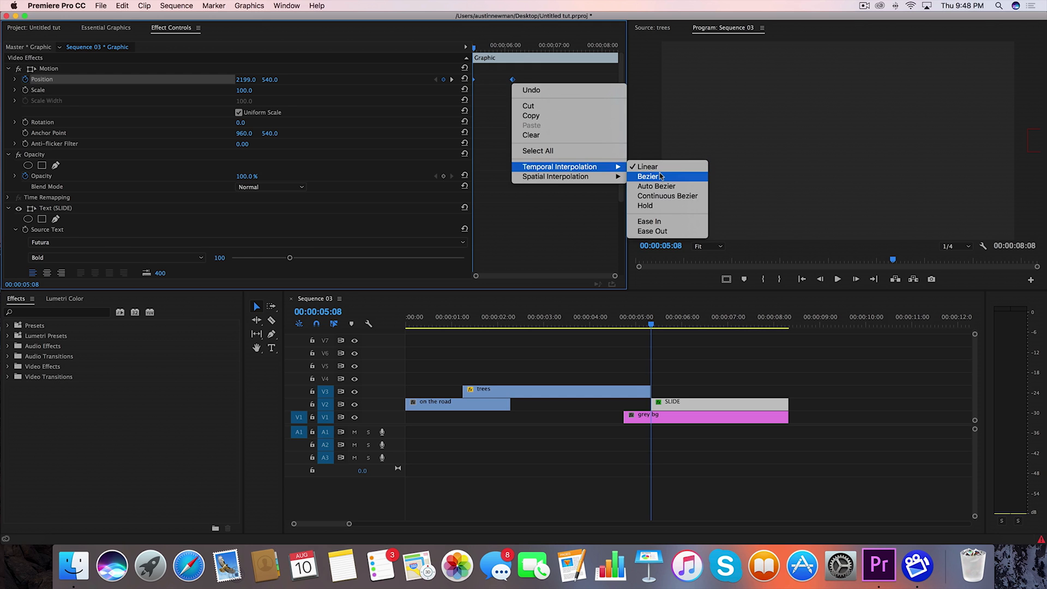
left_click(647, 176)
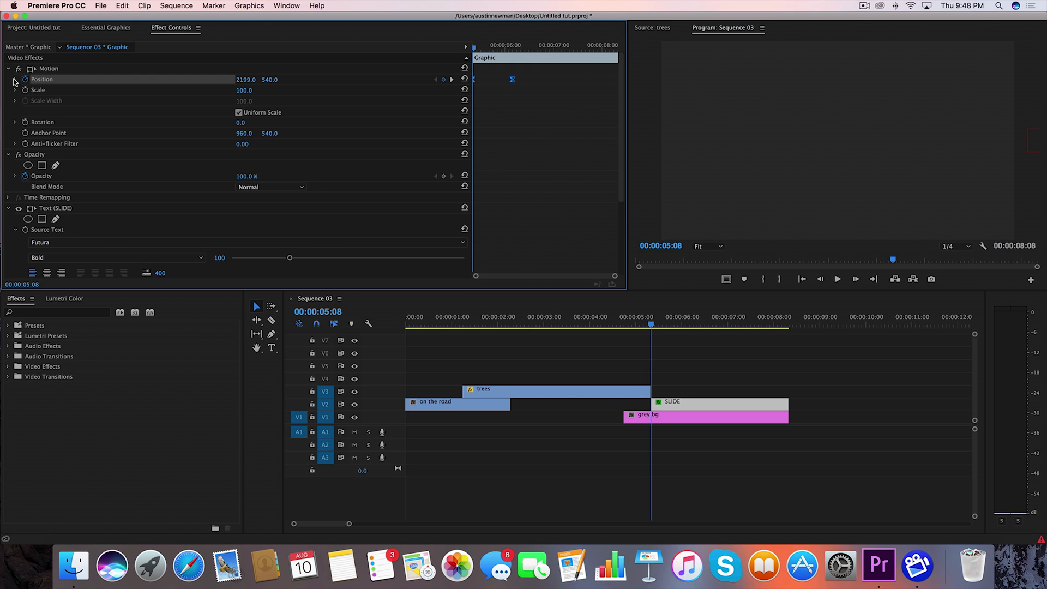
Step: Reveal the SLIDE text's Position velocity graph to ease its landing to a stop
left_click(15, 79)
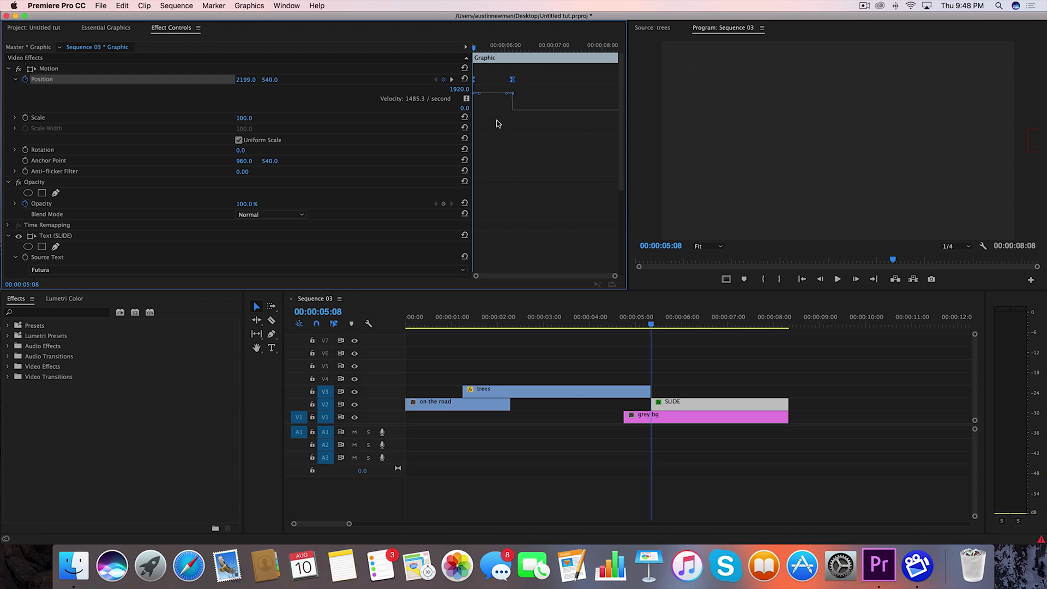
mouse_move(494, 139)
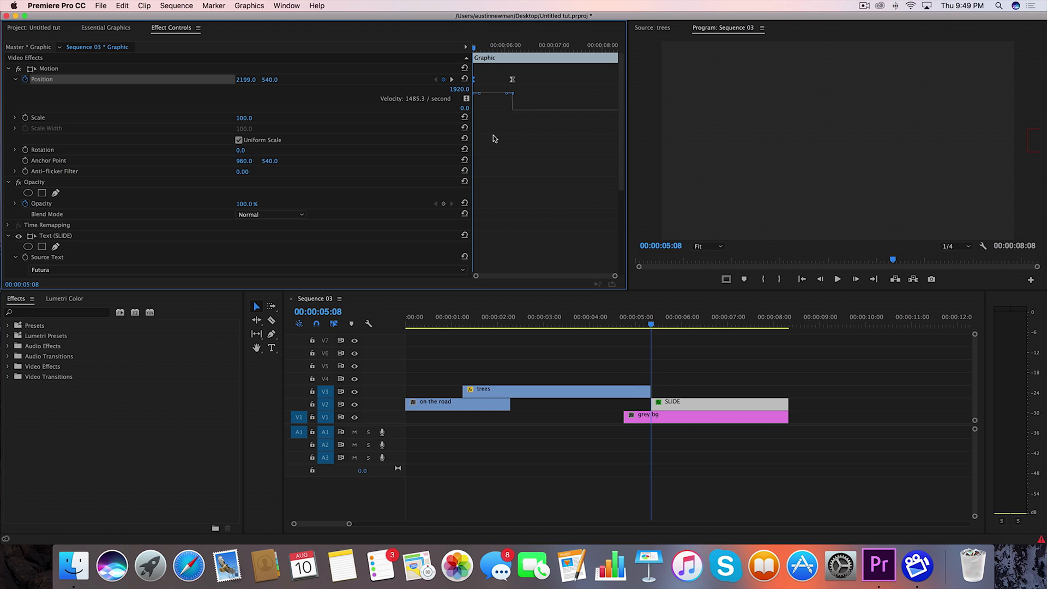
mouse_move(494, 100)
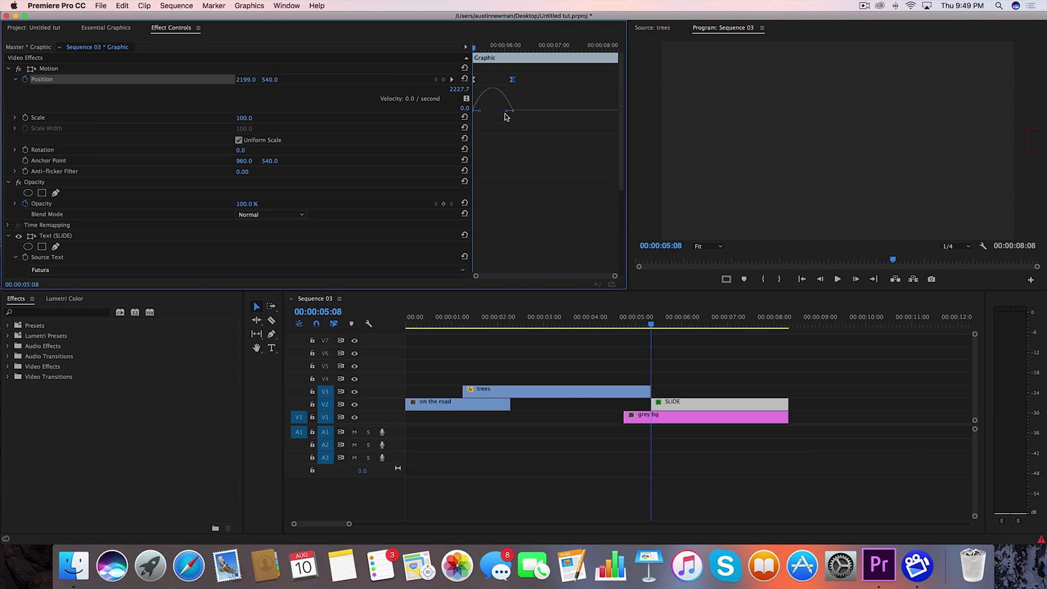
mouse_move(506, 115)
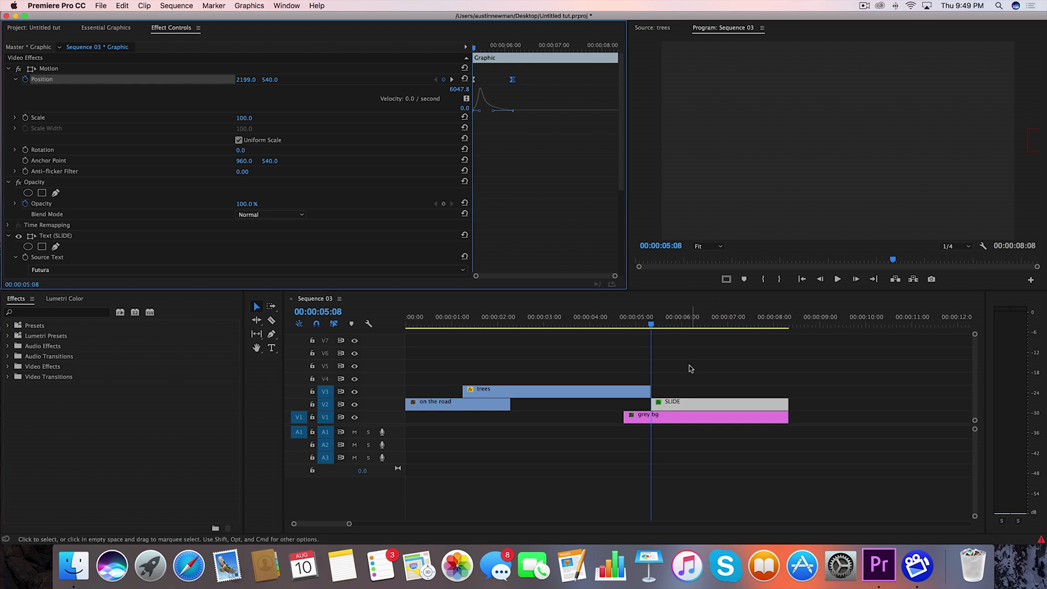
mouse_move(654, 353)
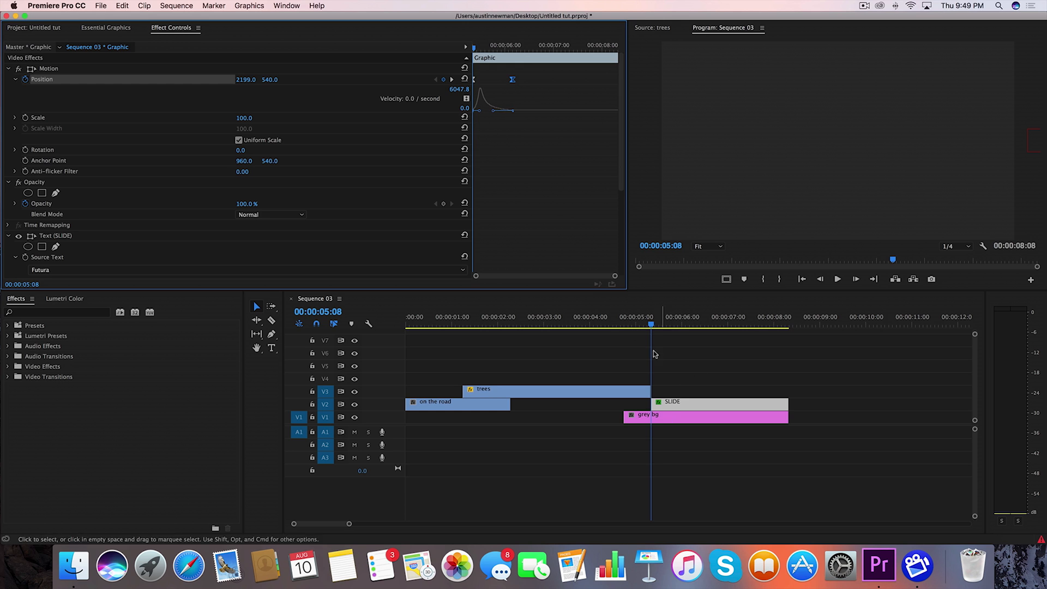